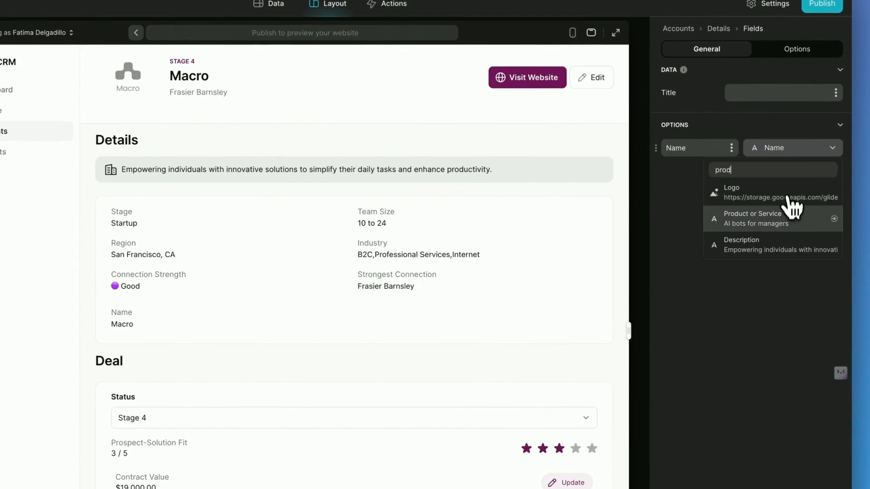
# - Set the field's value to Product or Service
pyautogui.click(753, 218)
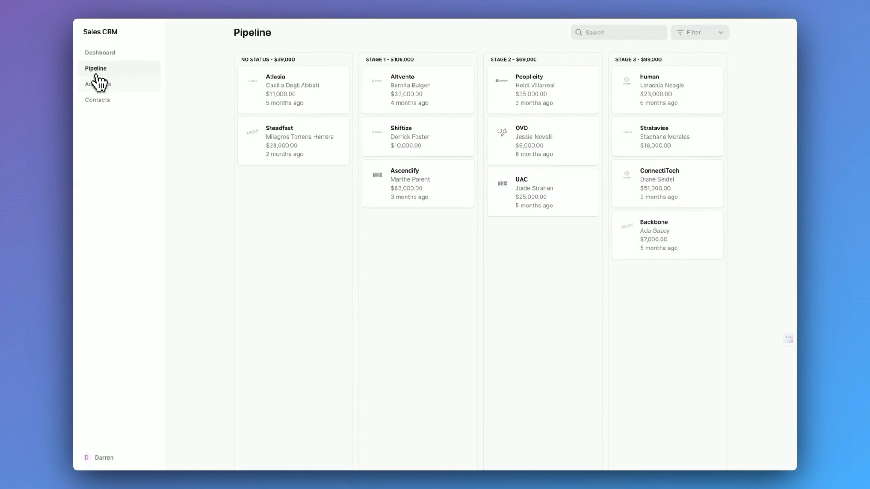
# - View the Atlasia account, then show the Accounts list of all companies
pyautogui.click(293, 89)
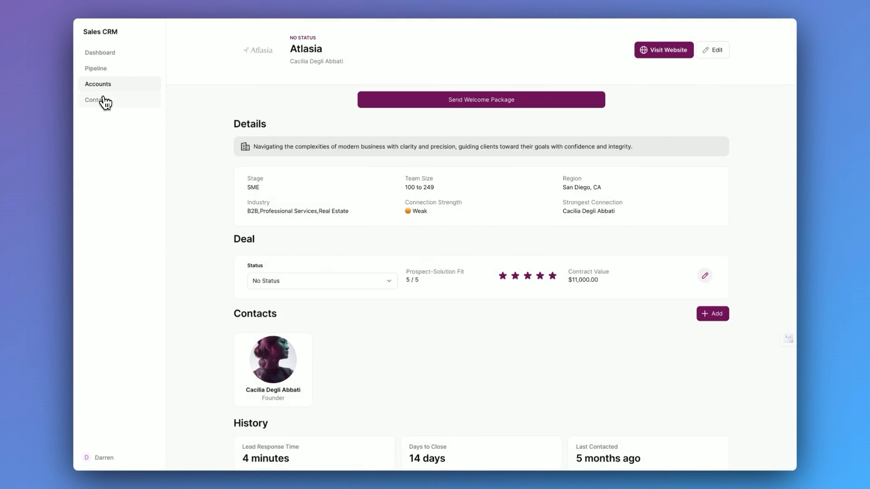
pyautogui.click(98, 83)
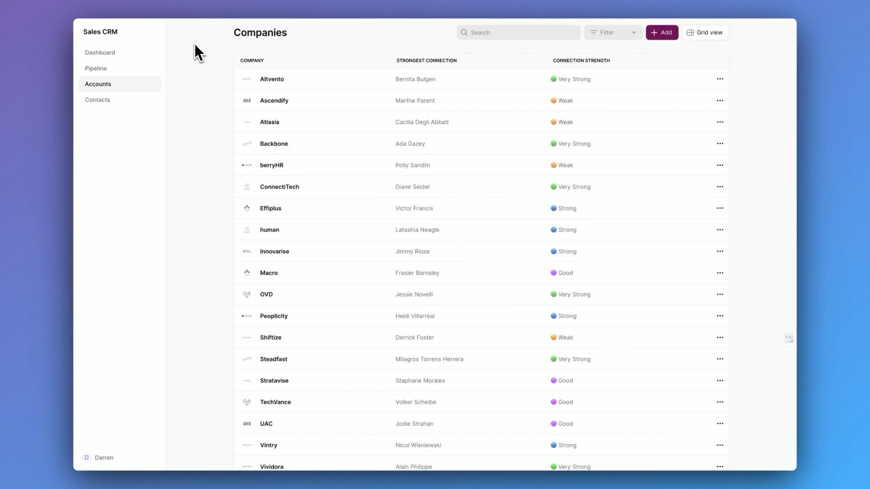
pyautogui.click(269, 122)
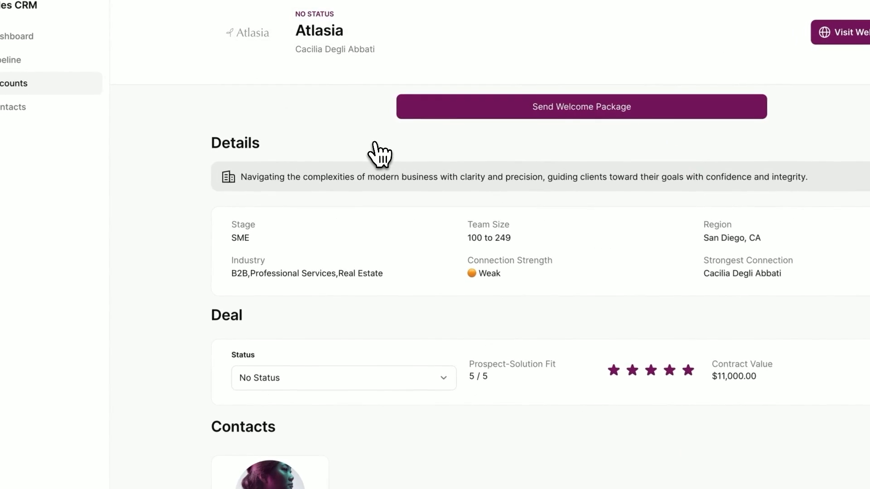
pyautogui.scroll(-3)
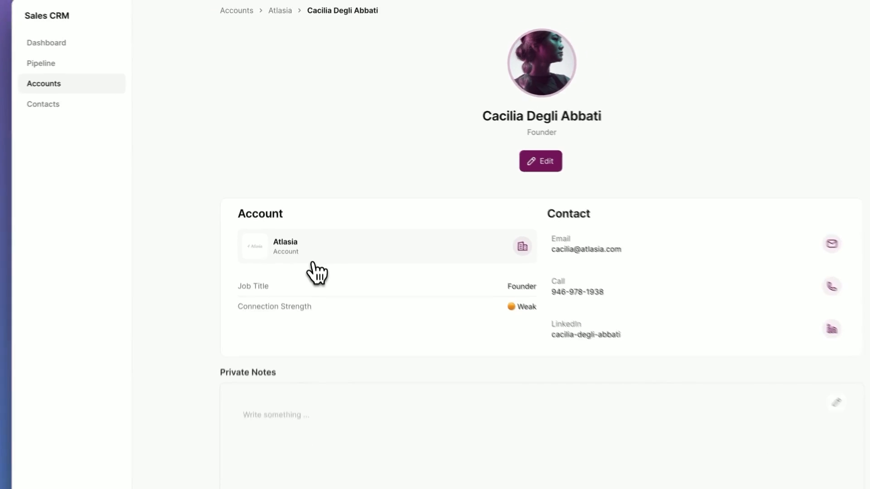
pyautogui.click(279, 10)
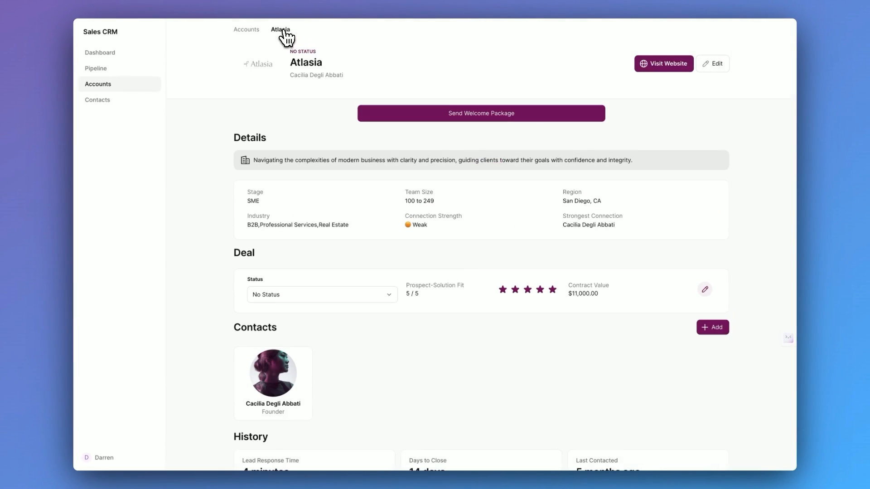
pyautogui.click(95, 68)
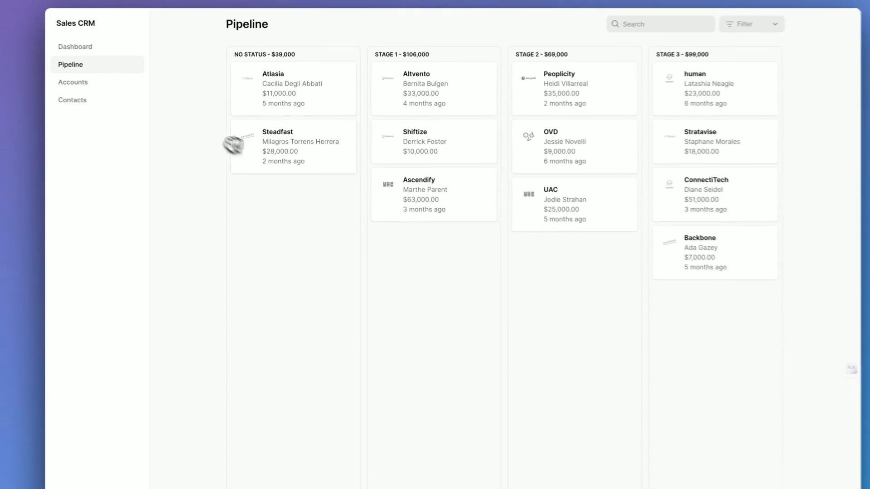
pyautogui.click(75, 47)
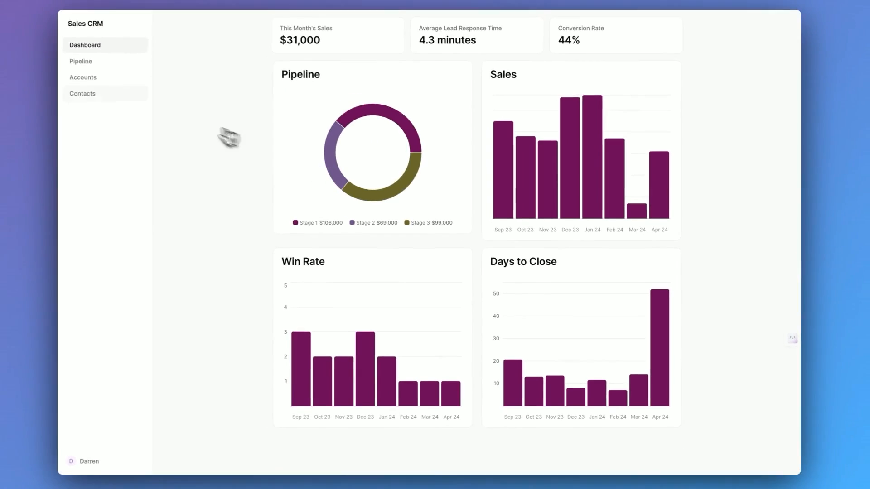
pyautogui.click(81, 61)
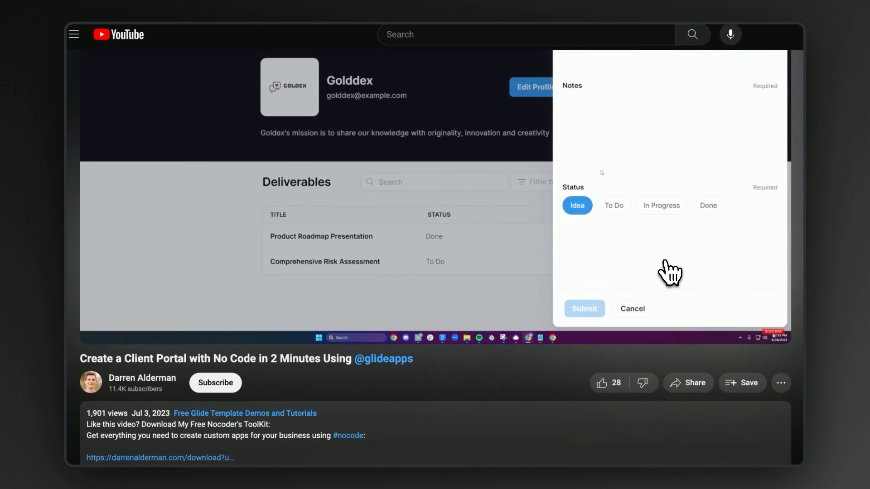
pyautogui.scroll(-3)
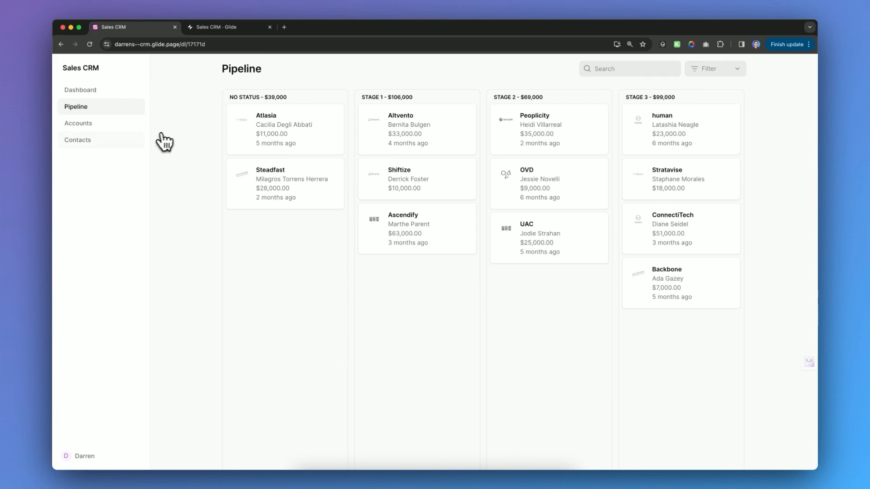
# - Show the Companies list, then view the Accounts data table in the builder
pyautogui.click(78, 123)
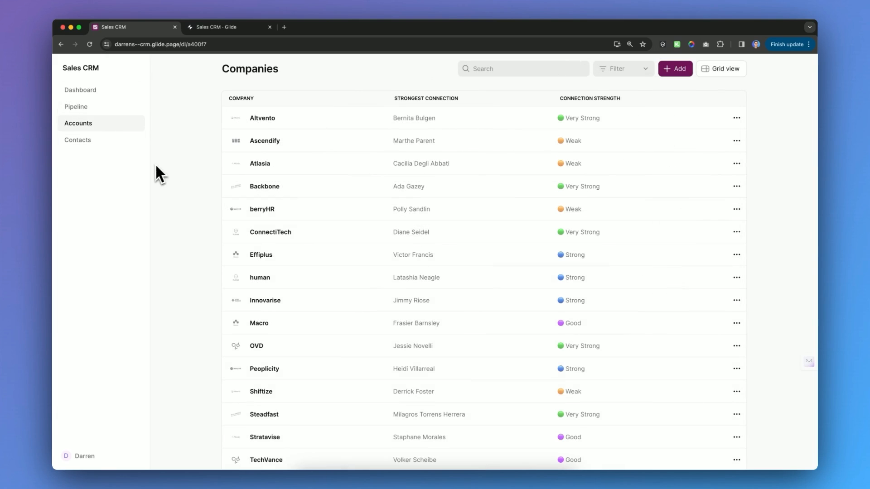
pyautogui.click(227, 27)
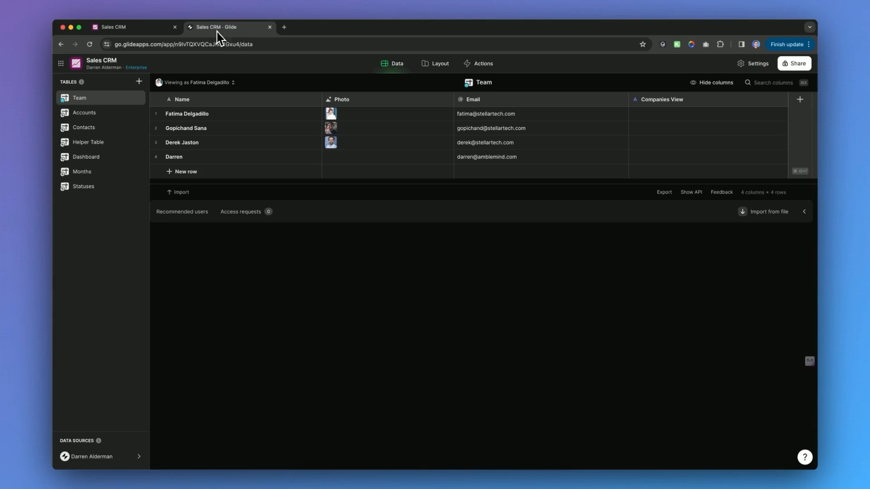
pyautogui.click(84, 113)
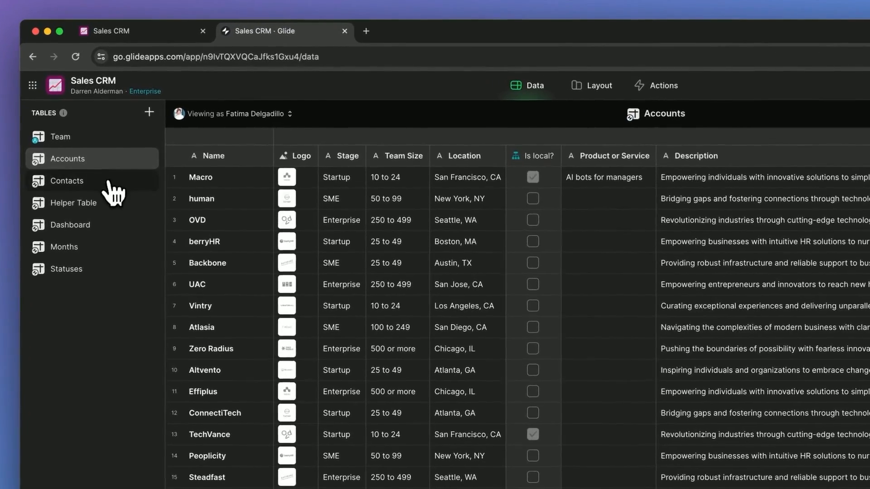
# - Bring up the Send Welcome Package button's action in the Accounts layout
pyautogui.click(592, 86)
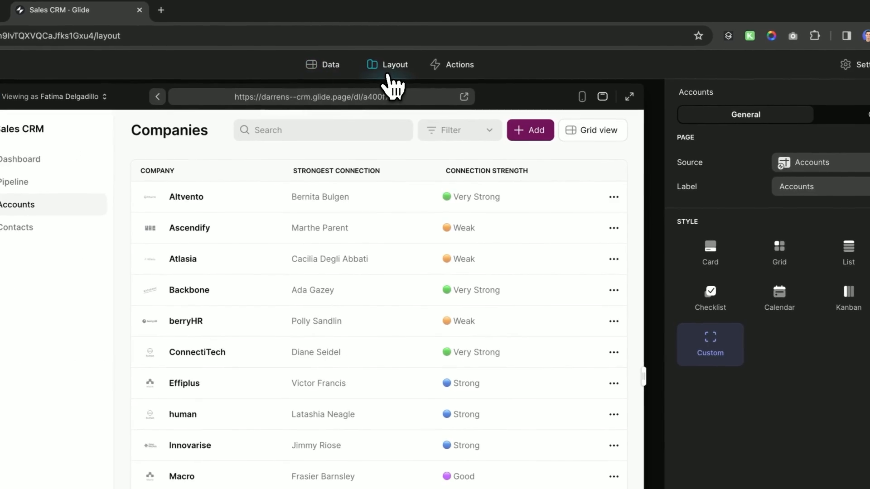
pyautogui.click(183, 259)
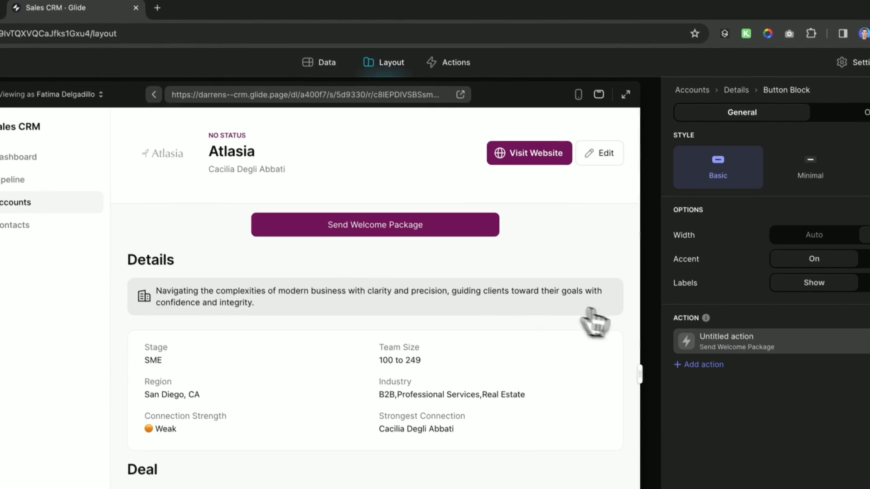
pyautogui.click(721, 341)
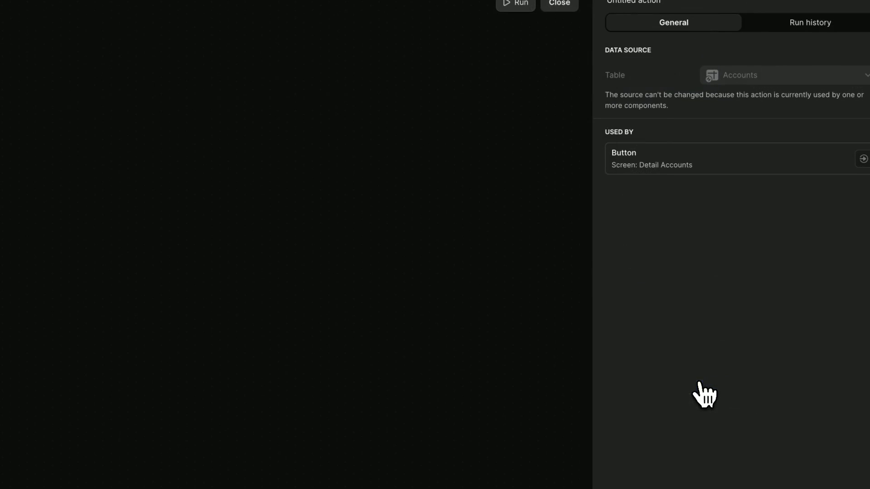